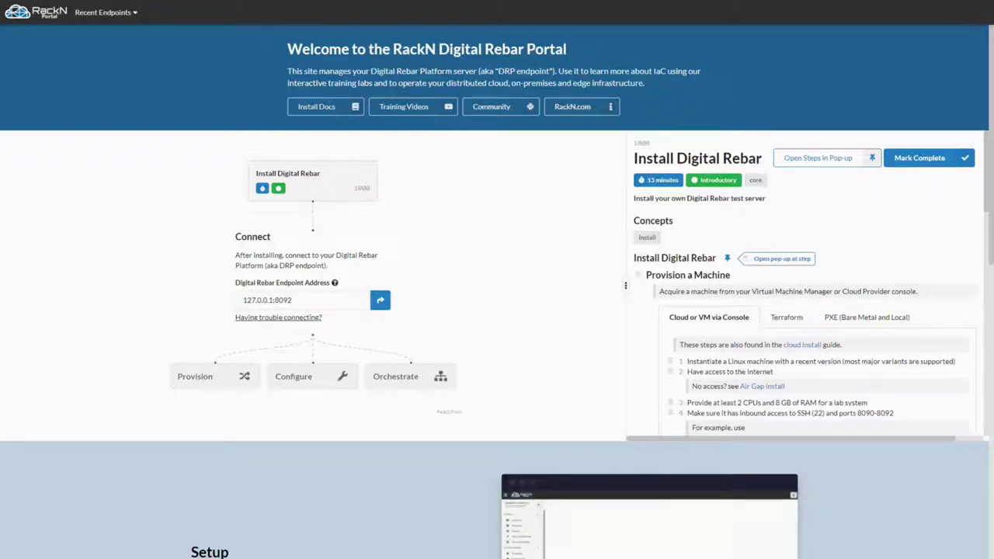
mouse_move(267, 360)
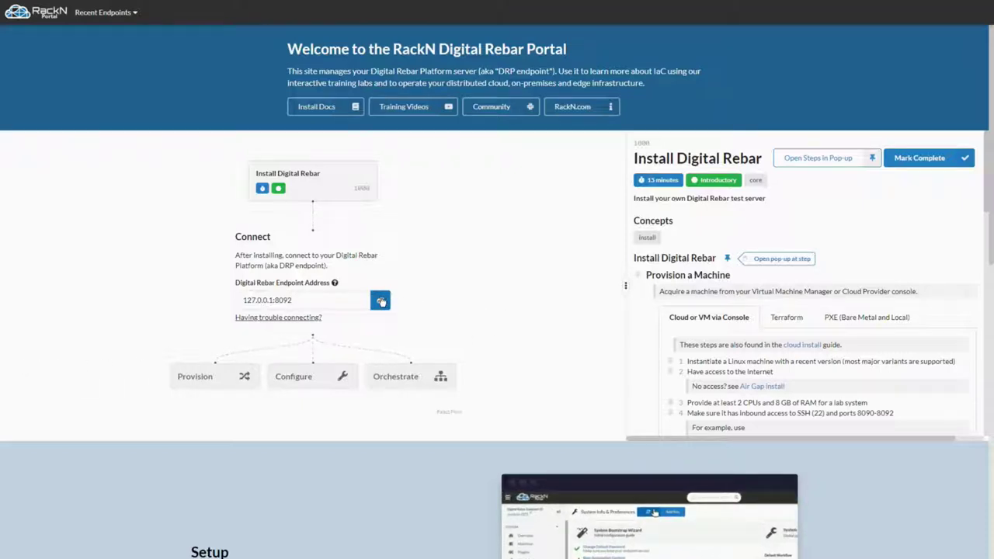
Step: Connect to the local Digital Rebar endpoint at 127.0.0.1:8092
left_click(380, 301)
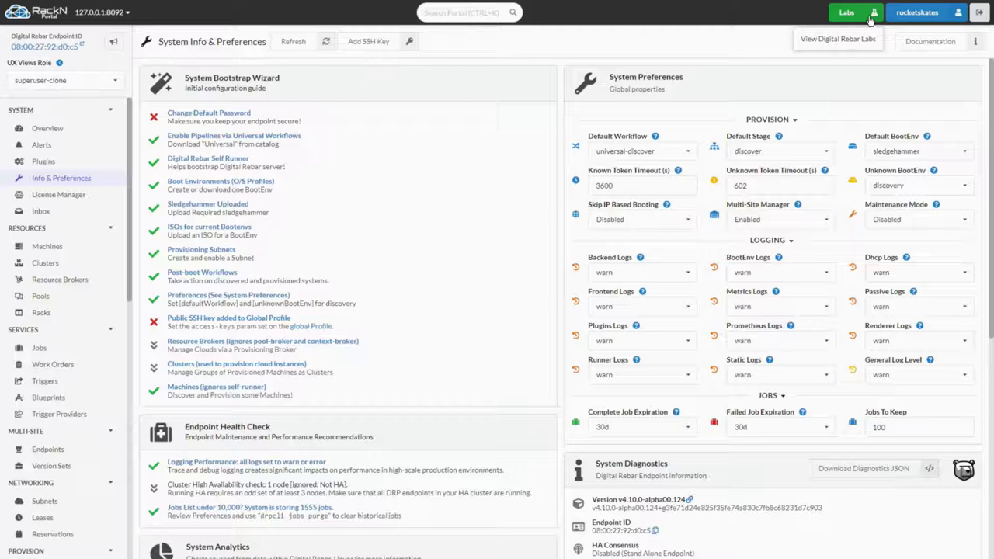
Step: Switch to the Labs view showing the map of guided tutorials
left_click(846, 12)
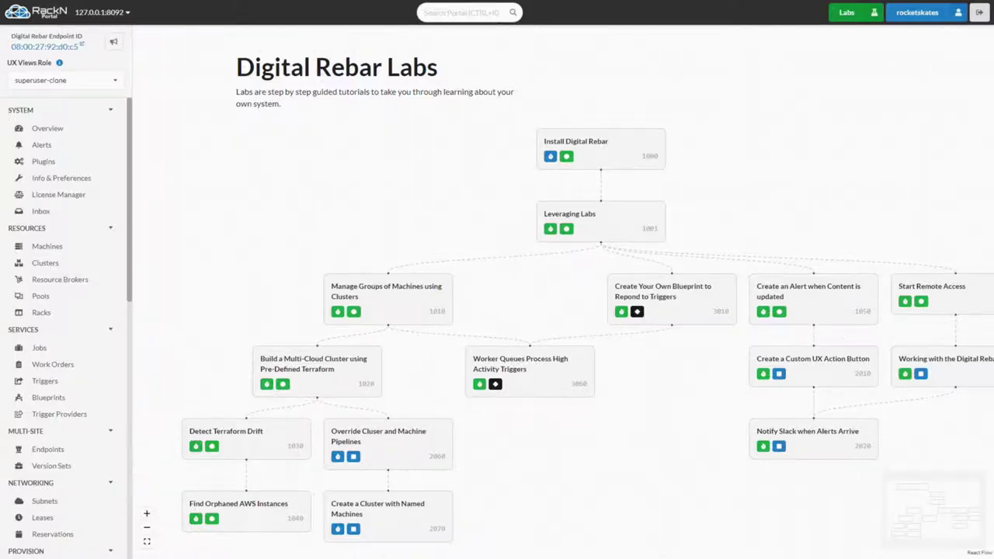
Step: Select Install Digital Rebar, then Leveraging Labs, and view its summary in the lab viewer
left_click(575, 149)
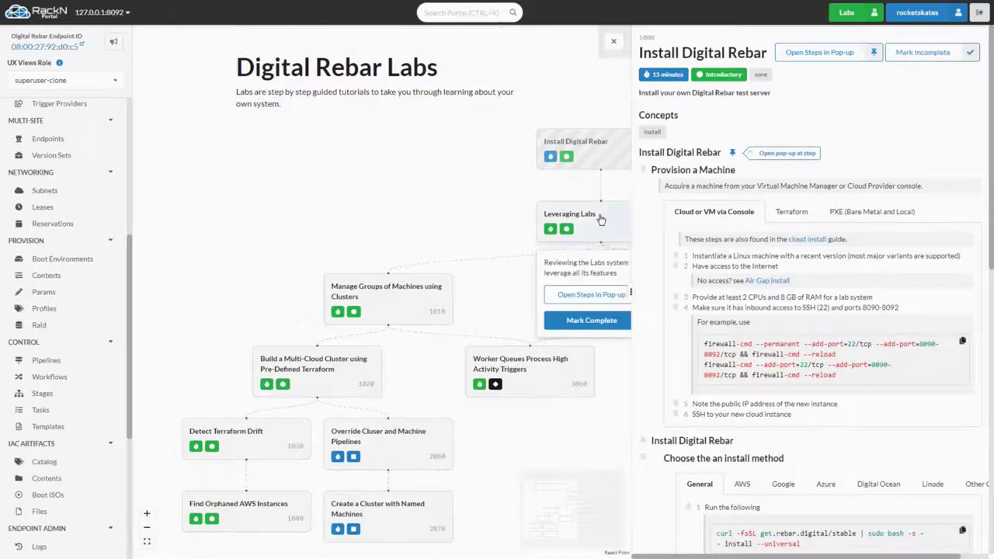
left_click(568, 215)
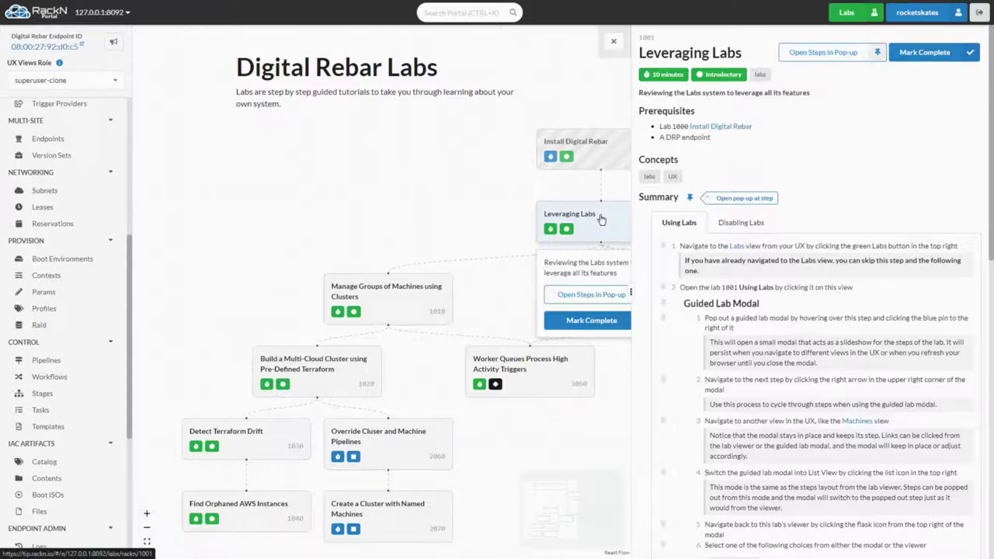
scroll("down", 3)
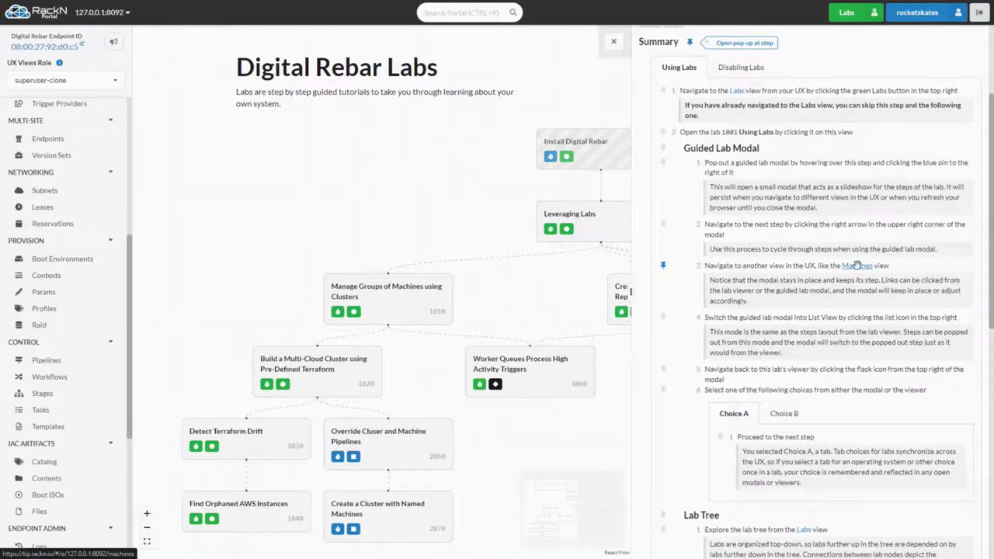
Step: Jump to the Machines view from the lab, advance the guided modal and reach the Choice B step
left_click(857, 264)
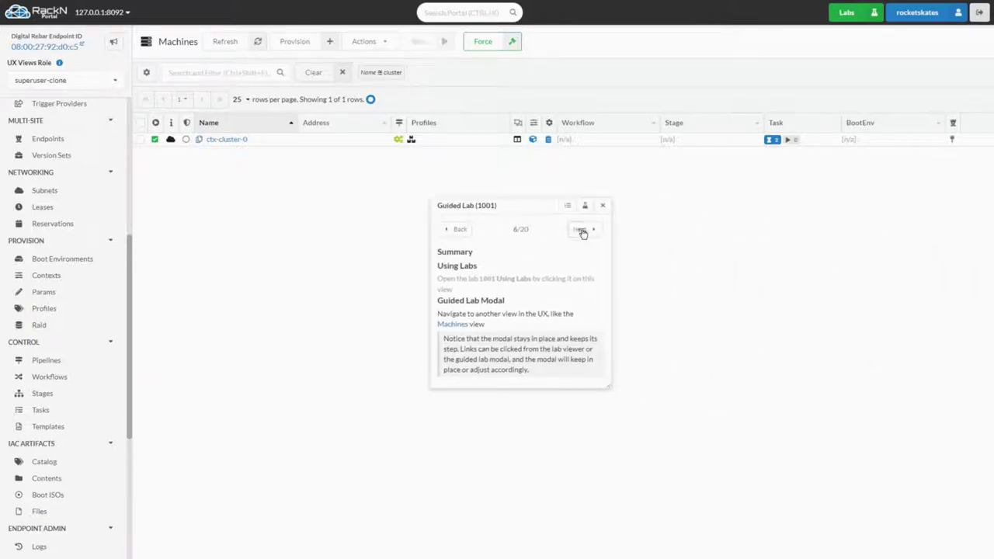
left_click(582, 230)
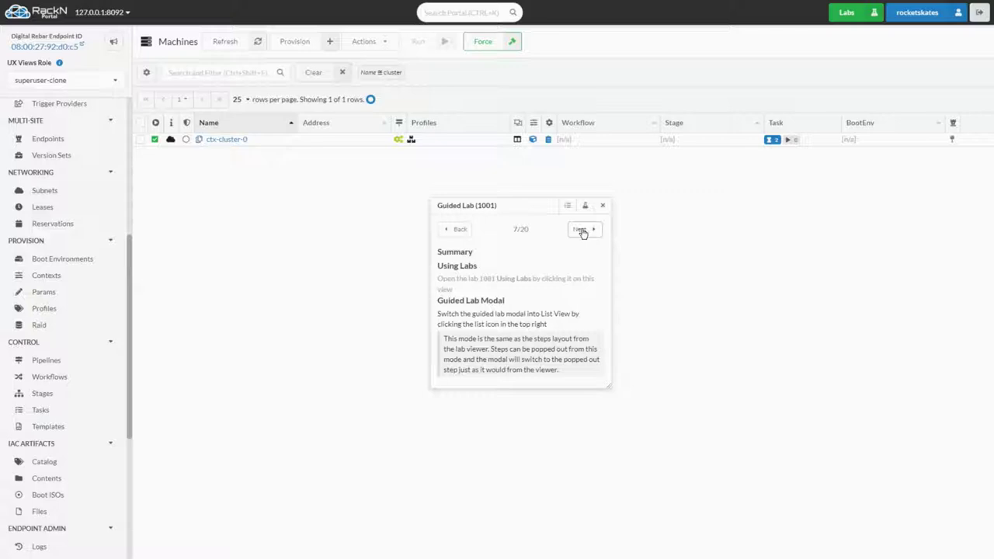
mouse_move(584, 205)
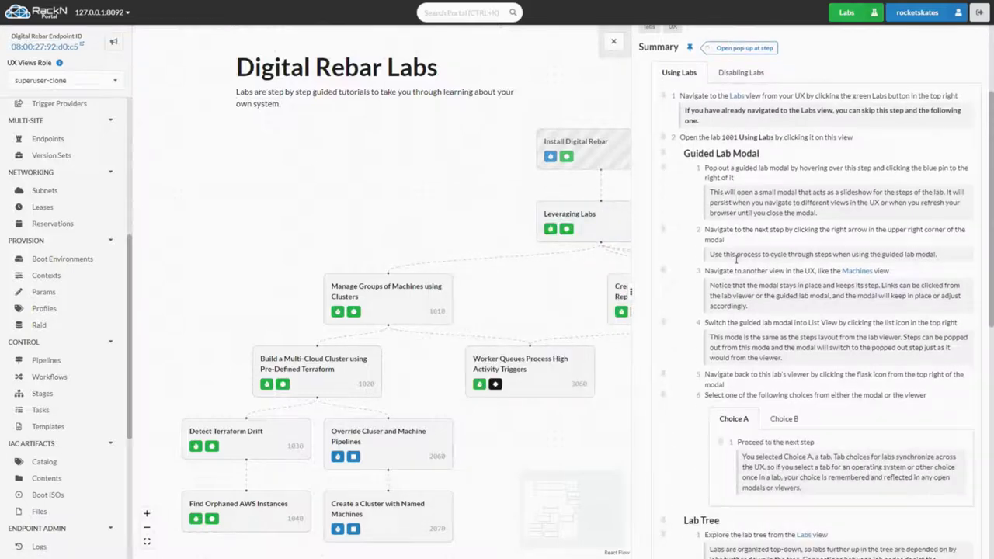
scroll("down", 3)
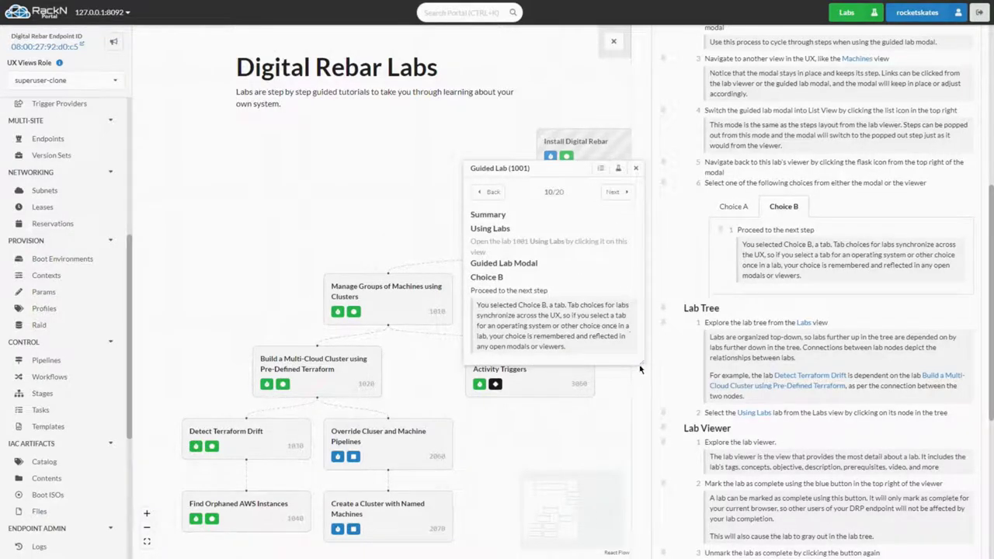
Step: Show the lab steps as a list, advance to step 20/20 and mark Leveraging Labs complete
left_click(603, 168)
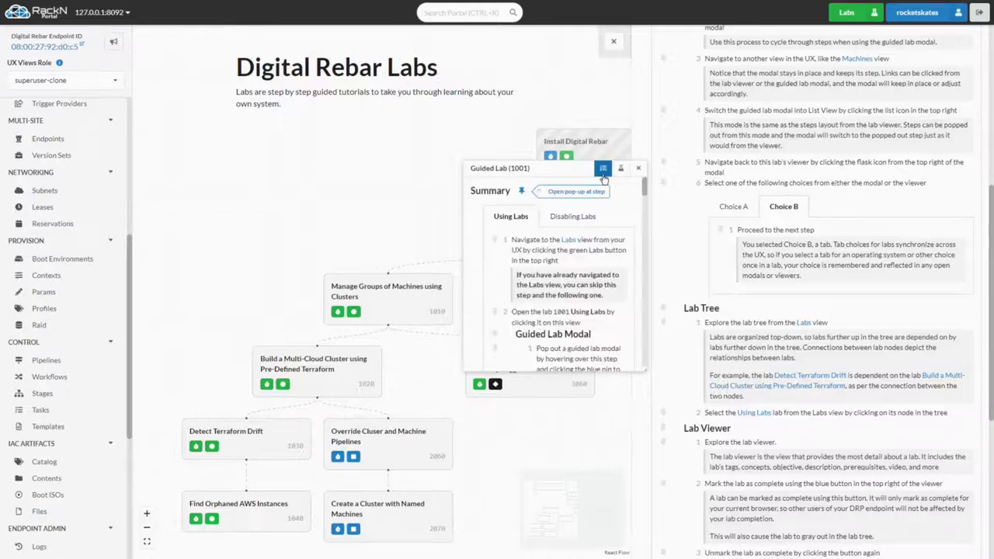
scroll("down", 3)
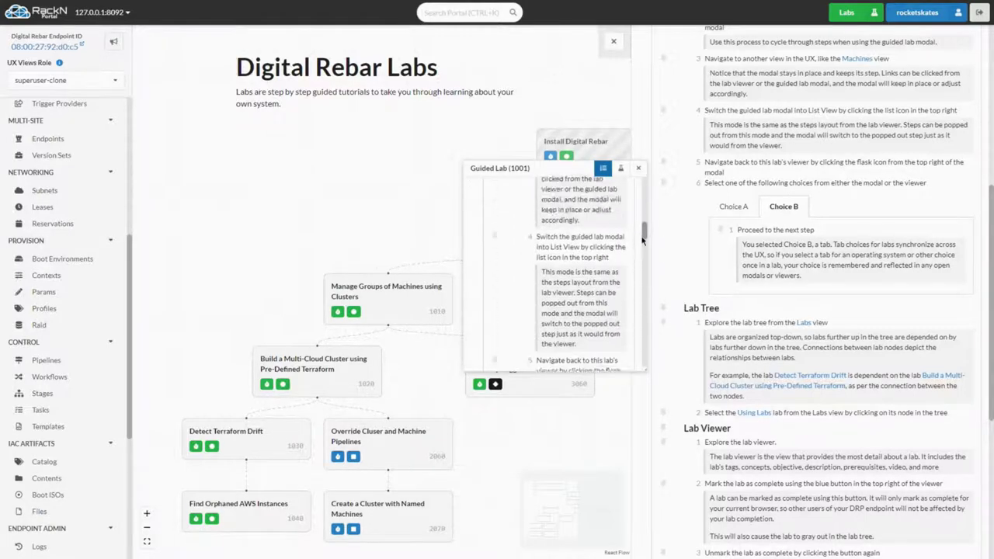
scroll("down", 3)
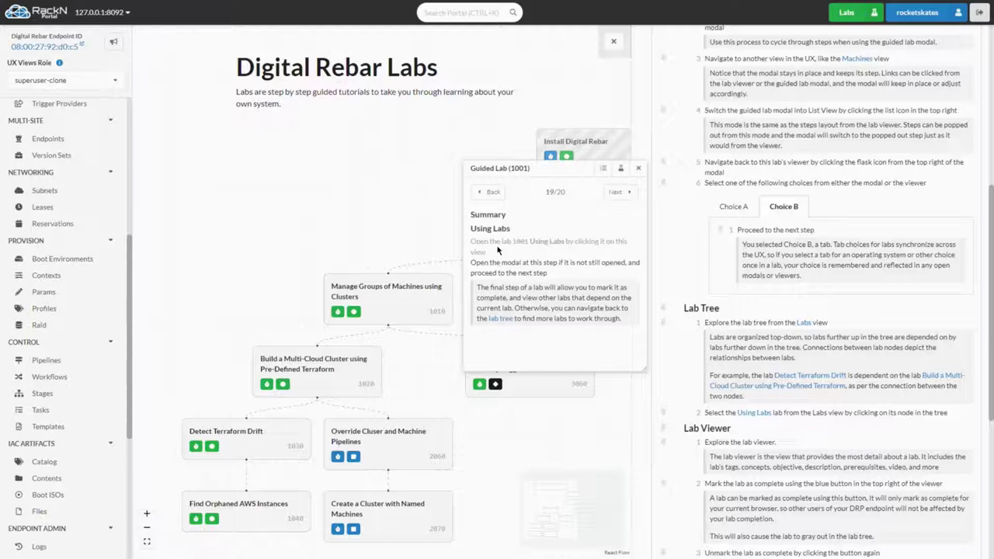
left_click(615, 192)
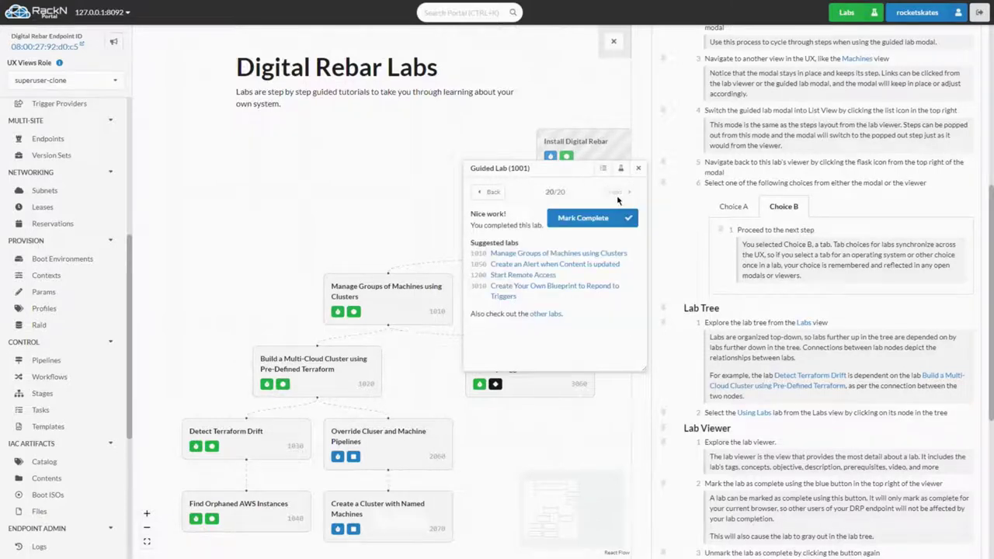
mouse_move(619, 200)
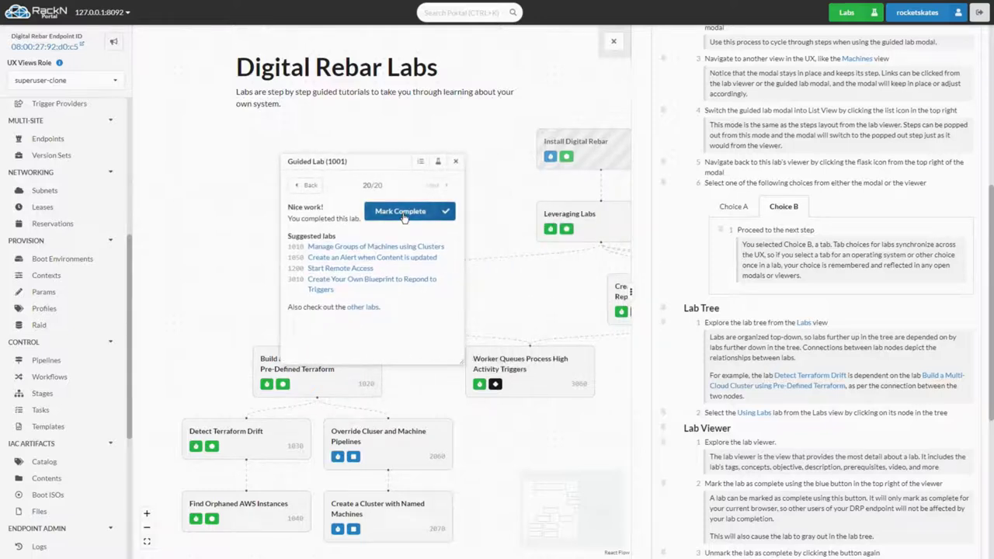
left_click(401, 211)
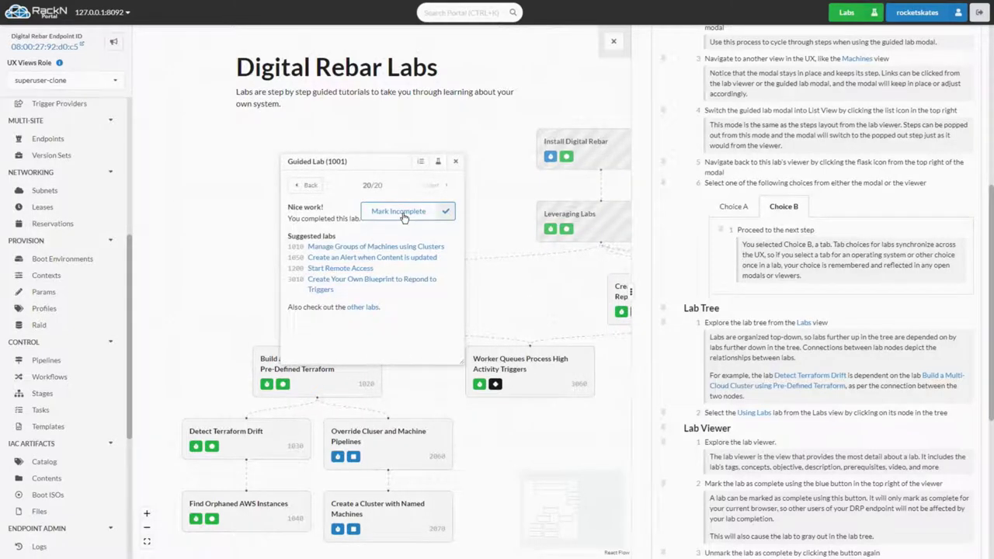
mouse_move(376, 246)
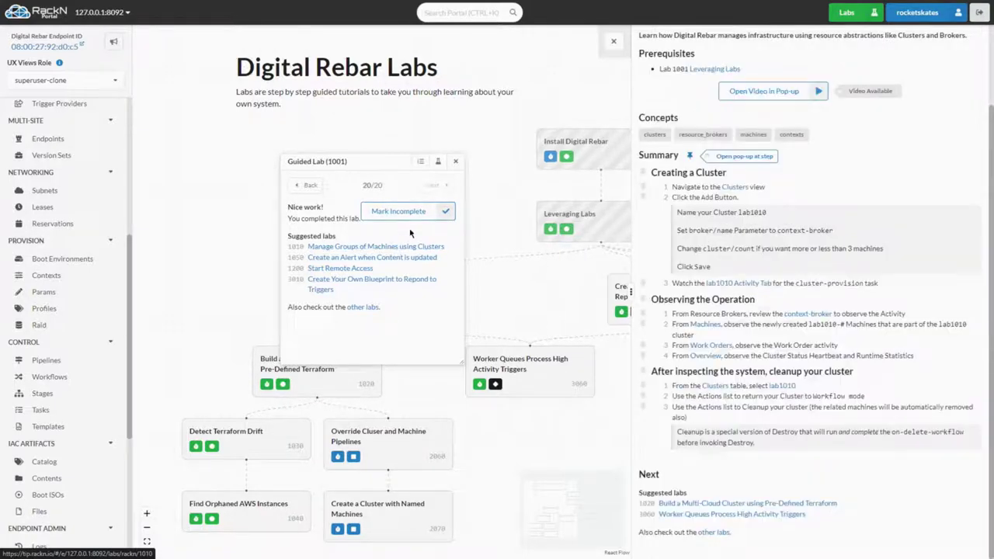
Step: Pop out lab 1010's Clusters training video and start playing it on YouTube
left_click(456, 160)
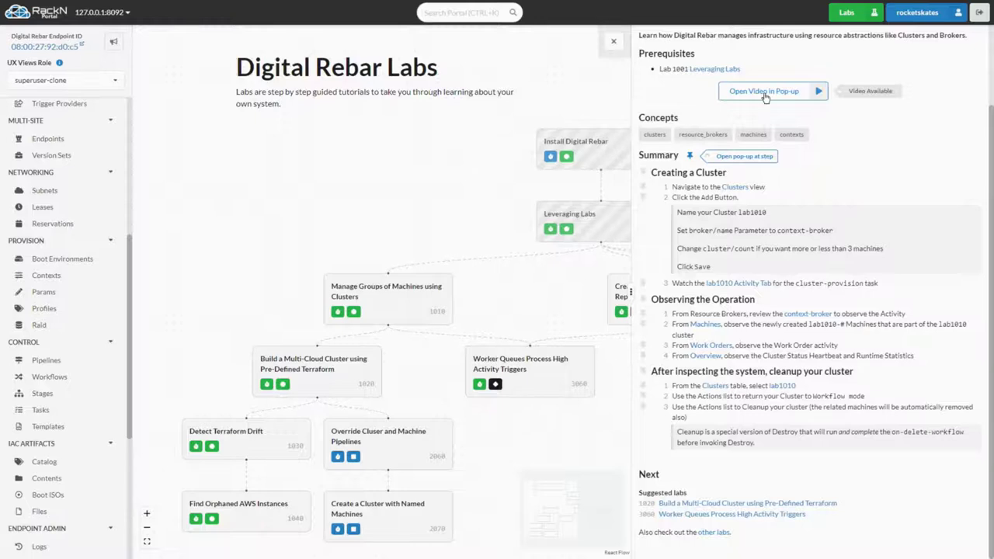
left_click(765, 90)
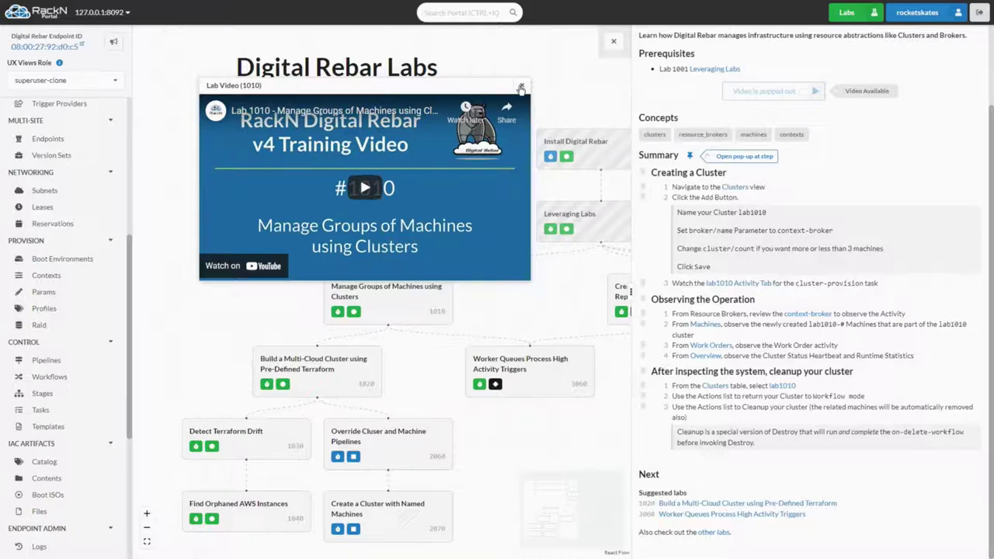
left_click(522, 86)
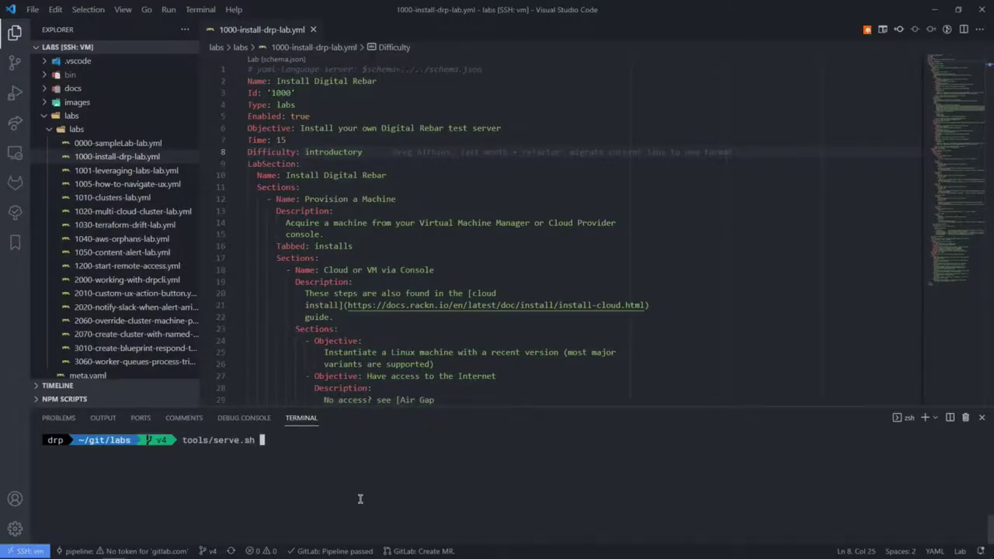
Step: Run tools/serve.sh in the terminal and add '(round 2)' to line 1 of 1000-install-drp-lab.yml
key("Return")
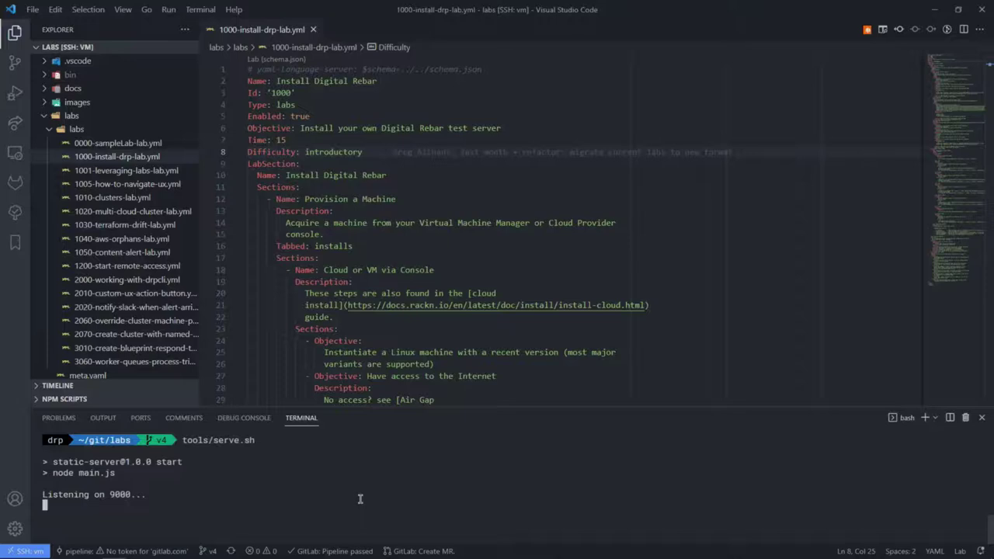
left_click(400, 69)
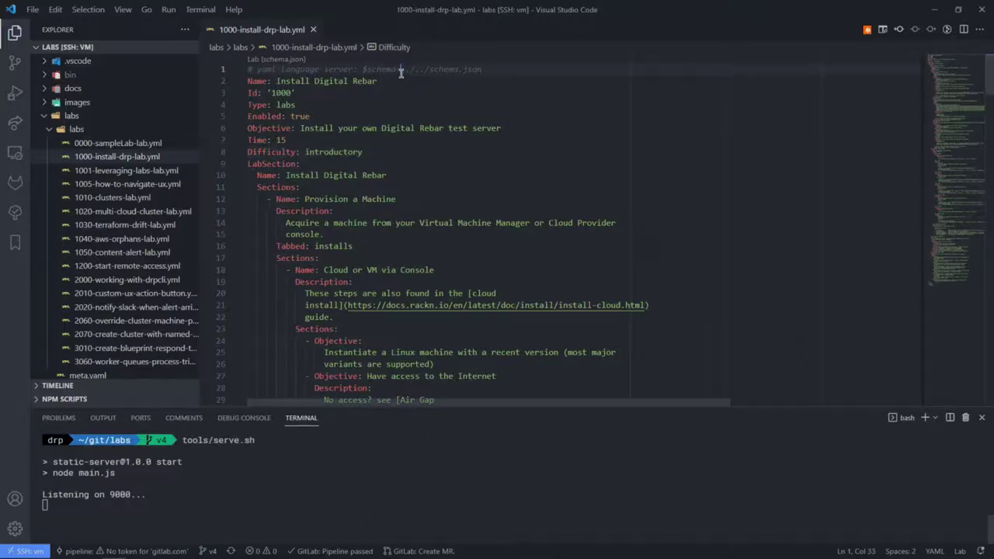
type("(round 2)")
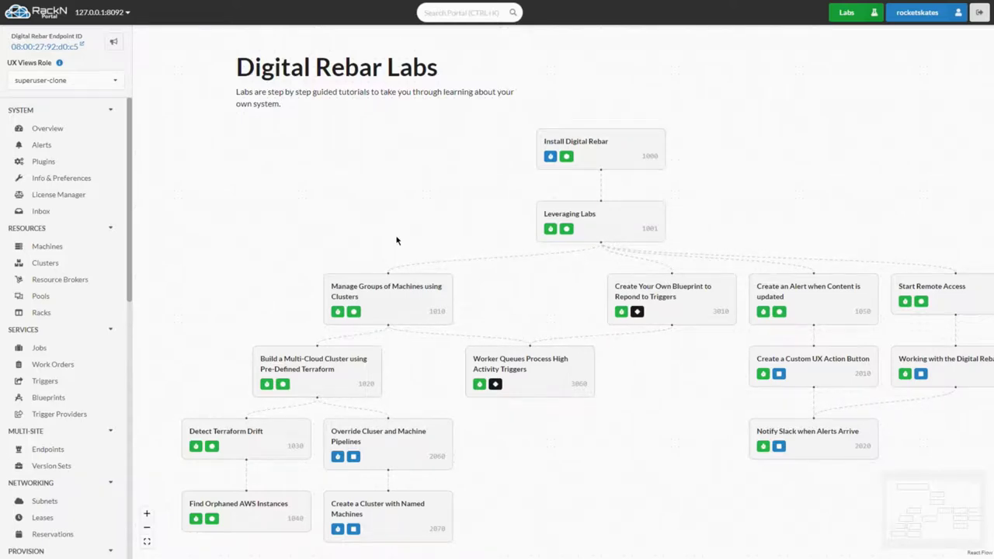
Step: Navigate to the Profiles list and select the global profile
scroll("down", 3)
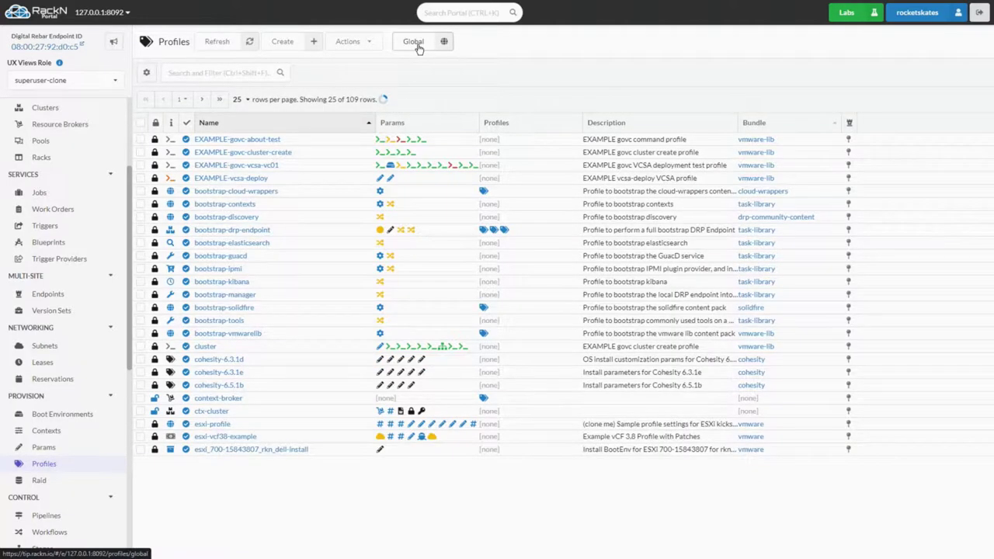
left_click(413, 40)
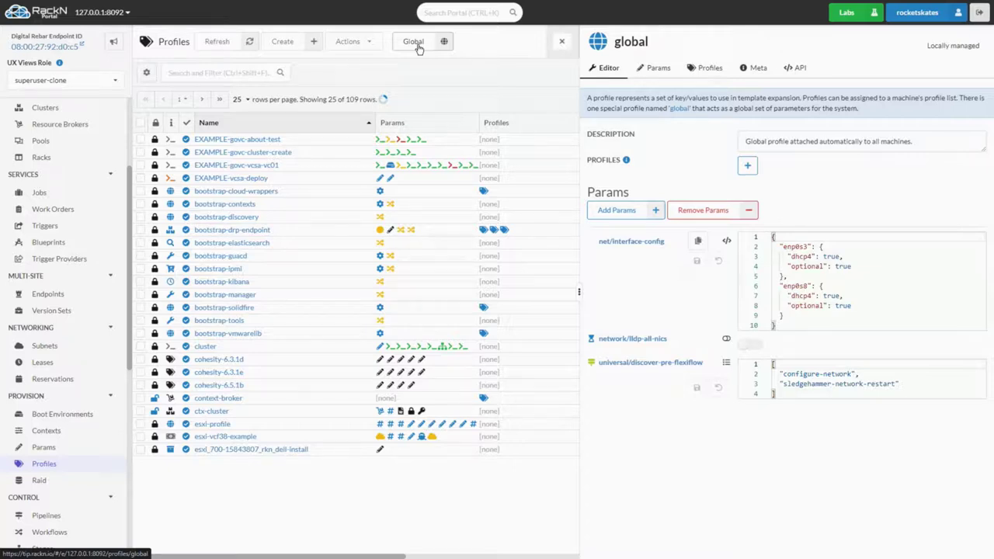
Step: Add a parameter to the global profile, filtering the parameter list with 'la'
left_click(616, 210)
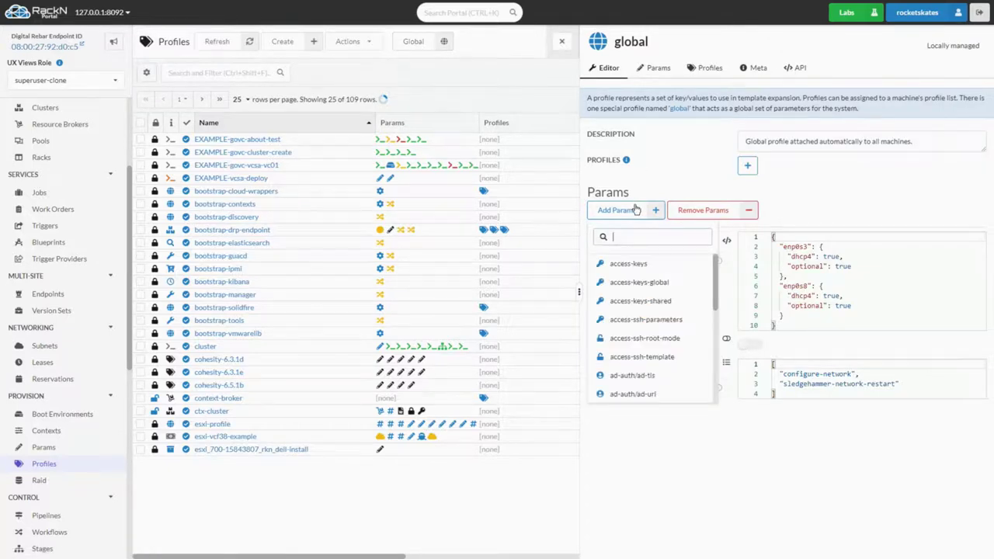
type("la")
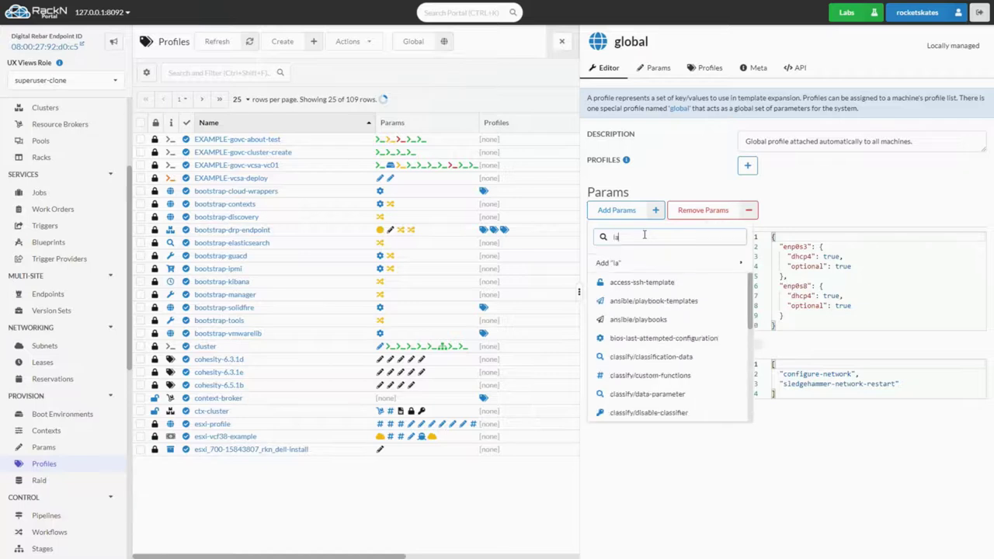